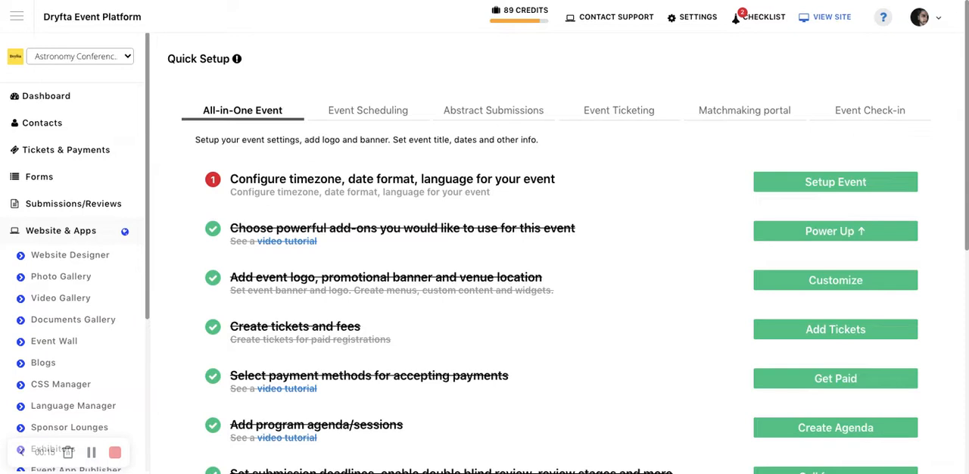
mouse_move(61, 276)
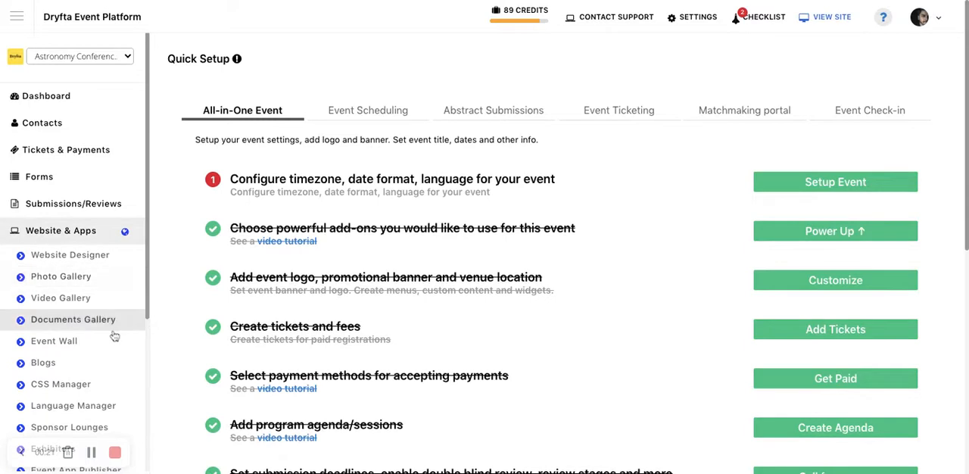
Open the Photo Gallery from Website & Apps in the sidebar.
click(61, 277)
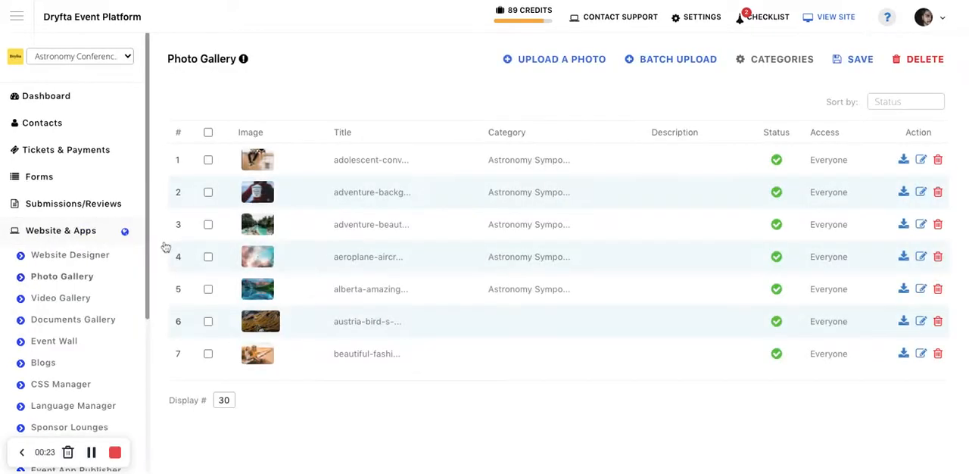
mouse_move(905, 182)
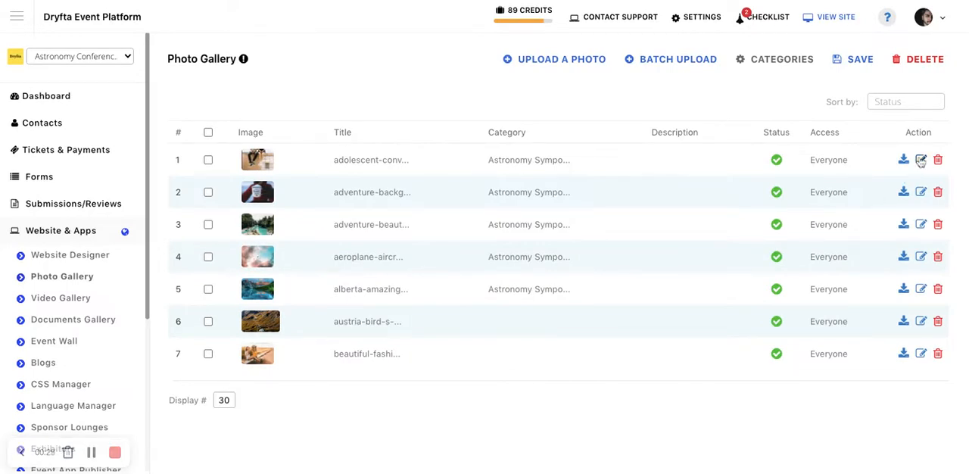
Edit the adolescent-converse photo and restrict its access to logged-in users.
click(919, 159)
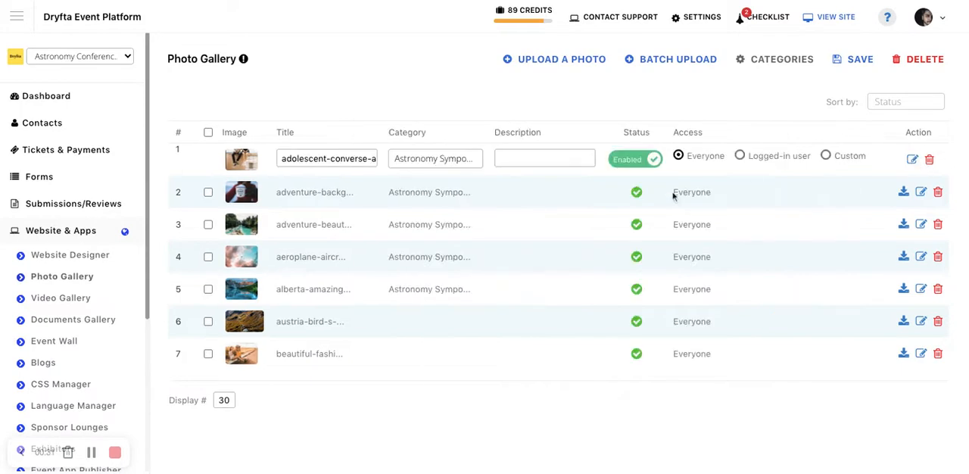
mouse_move(727, 165)
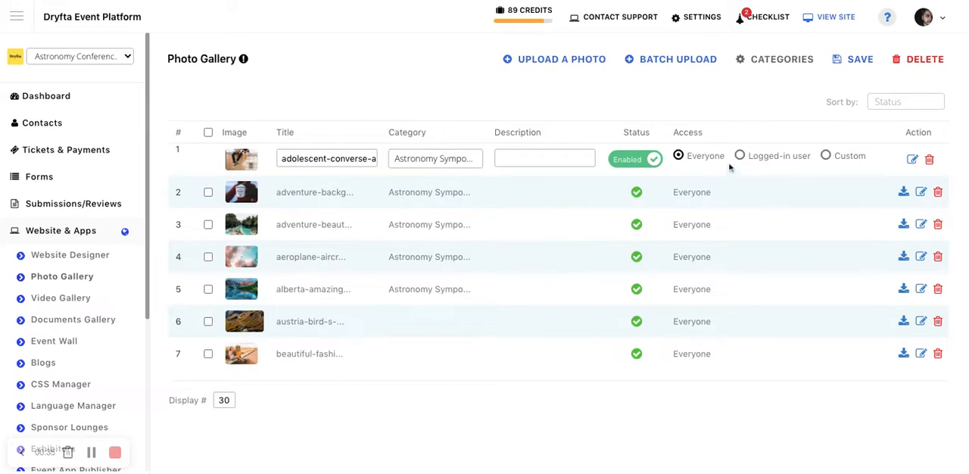
mouse_move(683, 163)
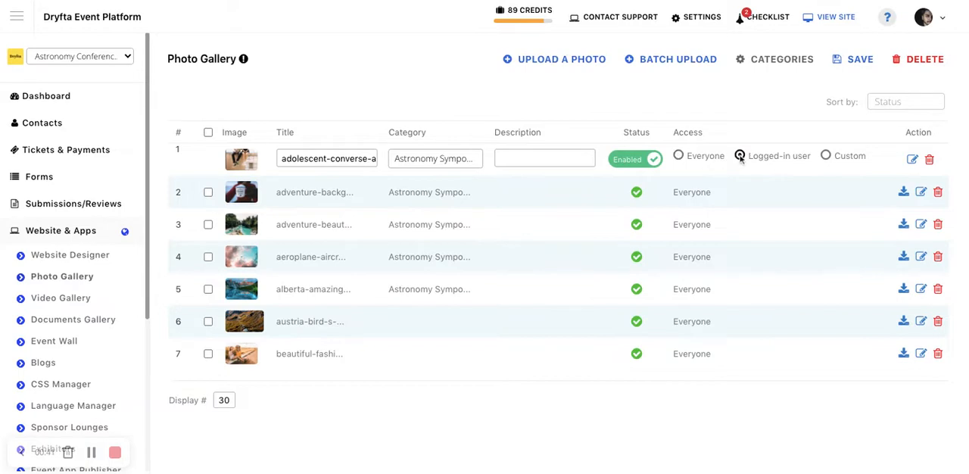
click(740, 155)
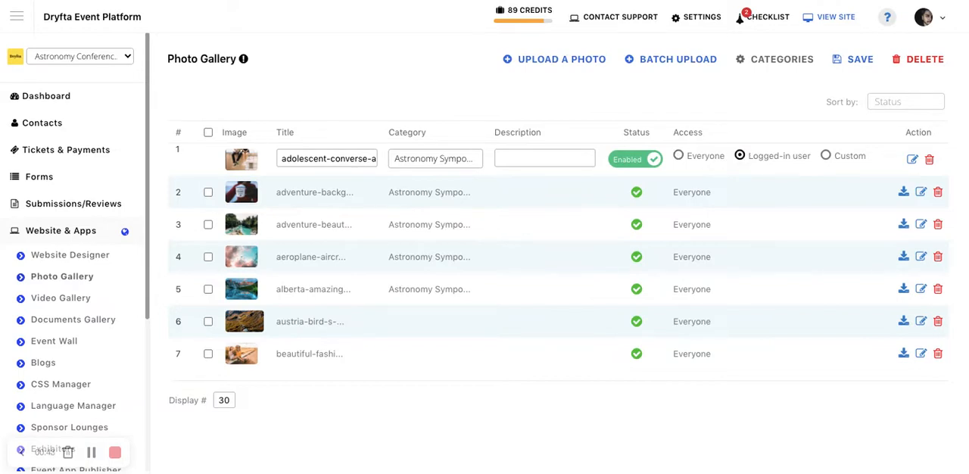
mouse_move(788, 170)
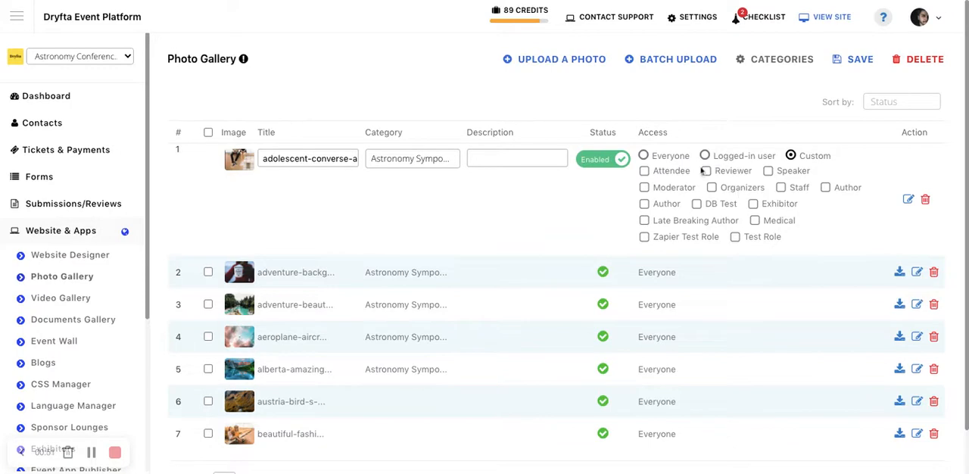
Tick Attendee as the only role allowed to see the adolescent-converse photo.
click(644, 171)
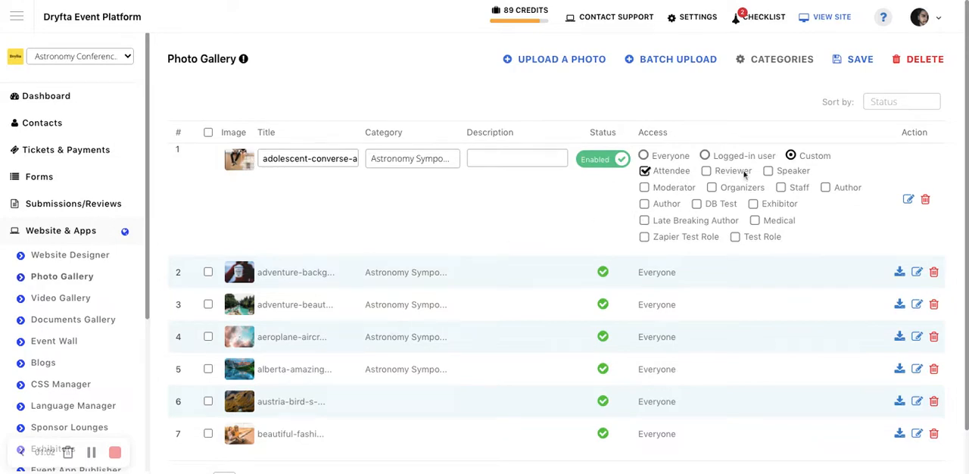
mouse_move(72, 319)
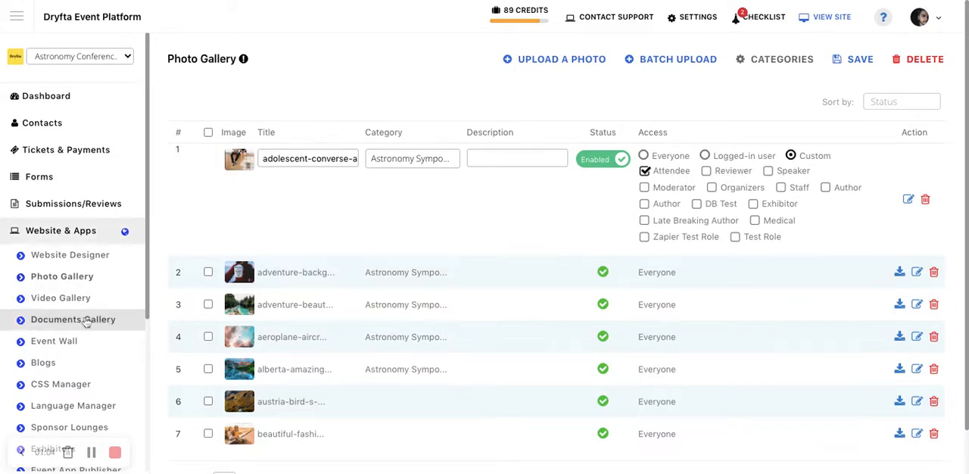
Open Documents Gallery and edit row 8, How-to-Get-Consulting-Clients-Fast-Book.pdf.
click(74, 319)
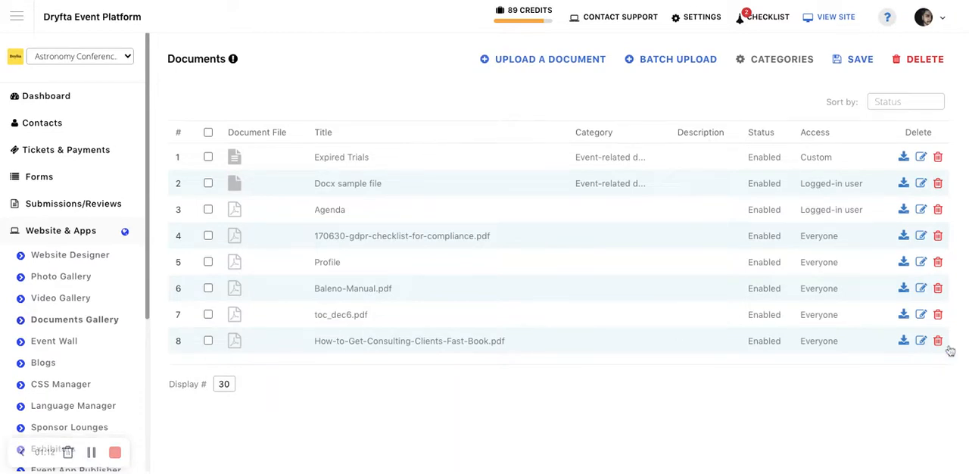
click(920, 340)
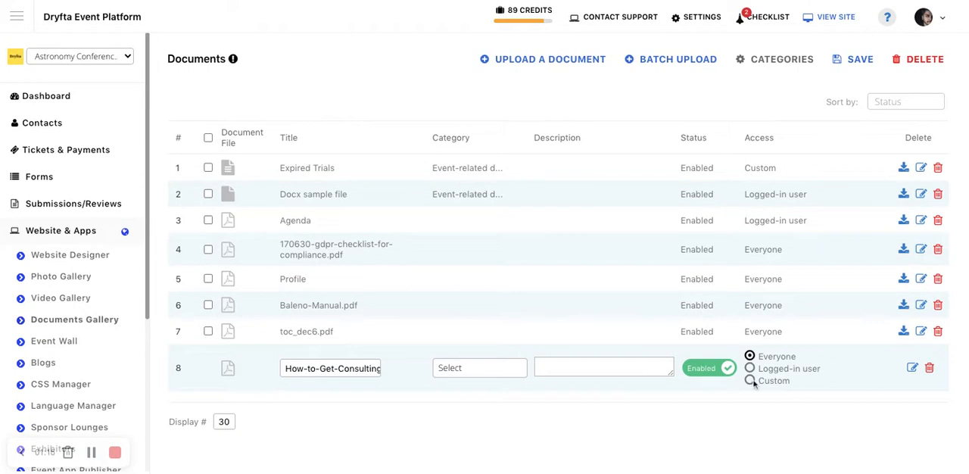
Set the consulting book PDF's access to Custom with the Reviewer role.
click(749, 380)
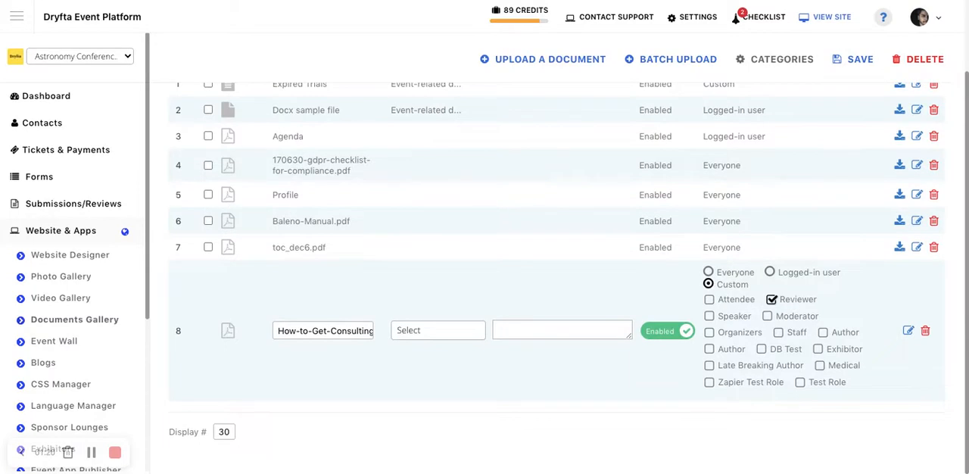
mouse_move(460, 314)
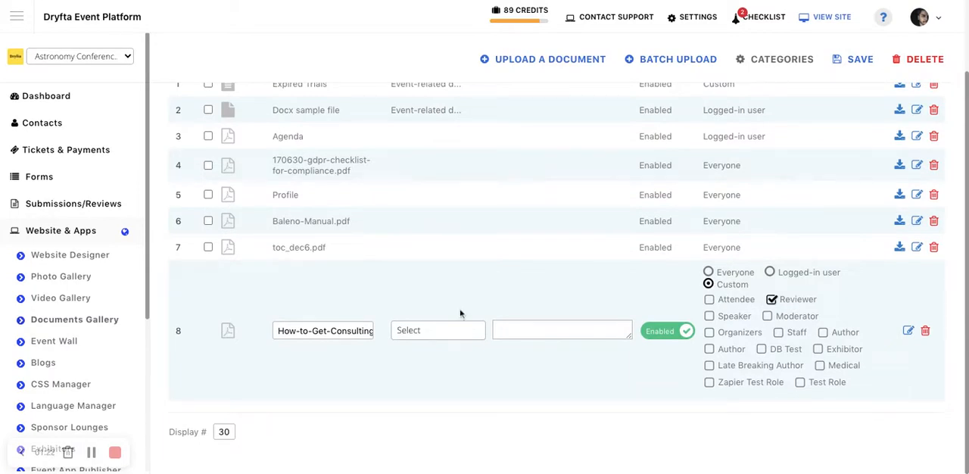
mouse_move(434, 310)
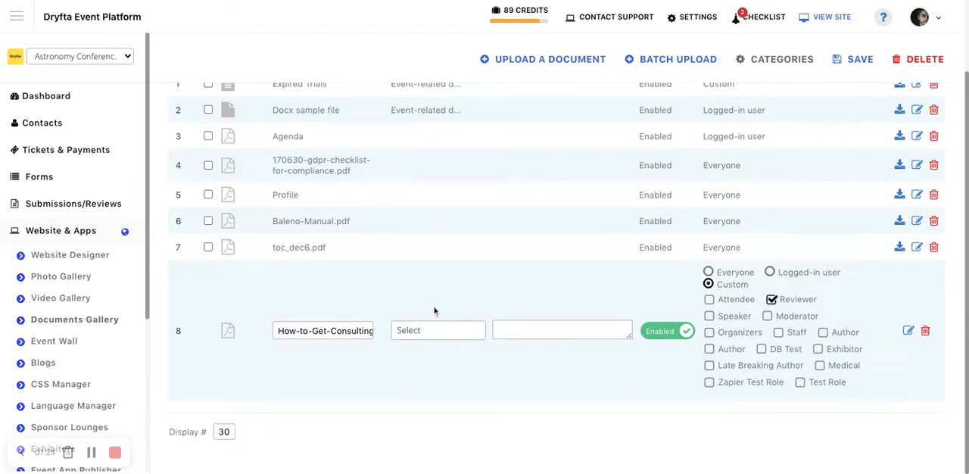
mouse_move(825, 318)
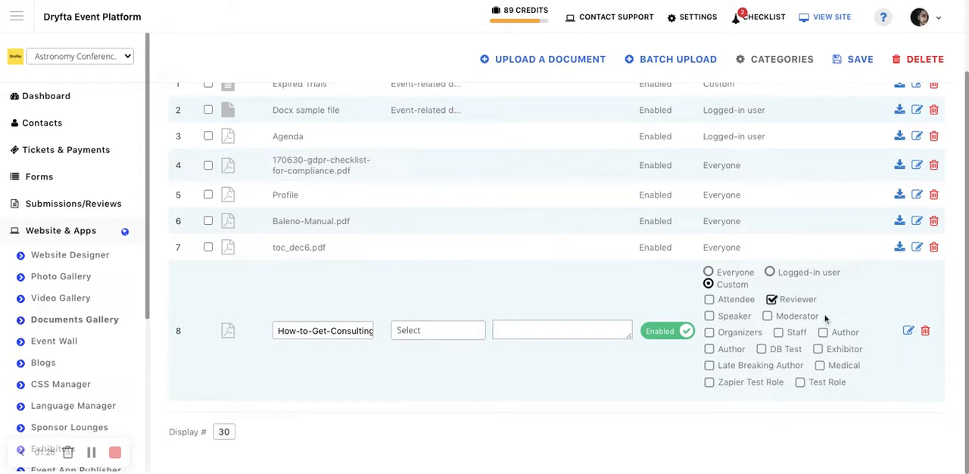
mouse_move(825, 319)
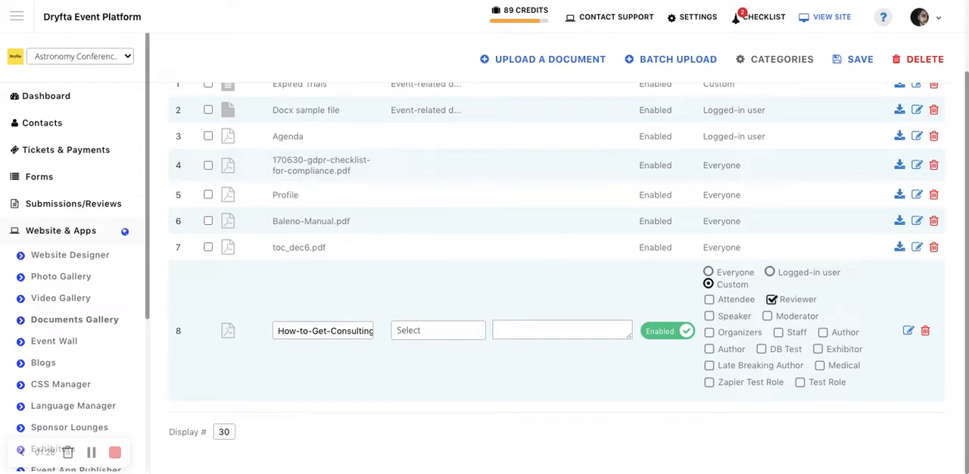